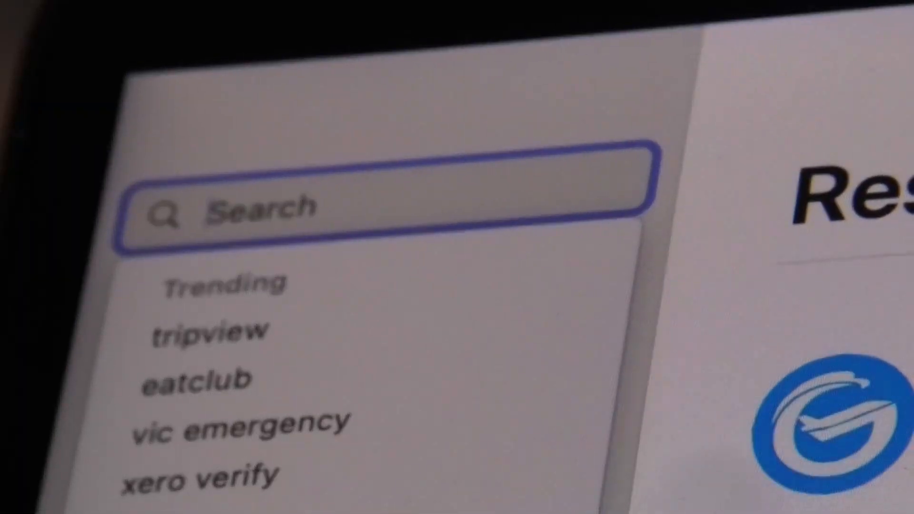
Step: Search the App Store for 'map connect'
text(map connect)
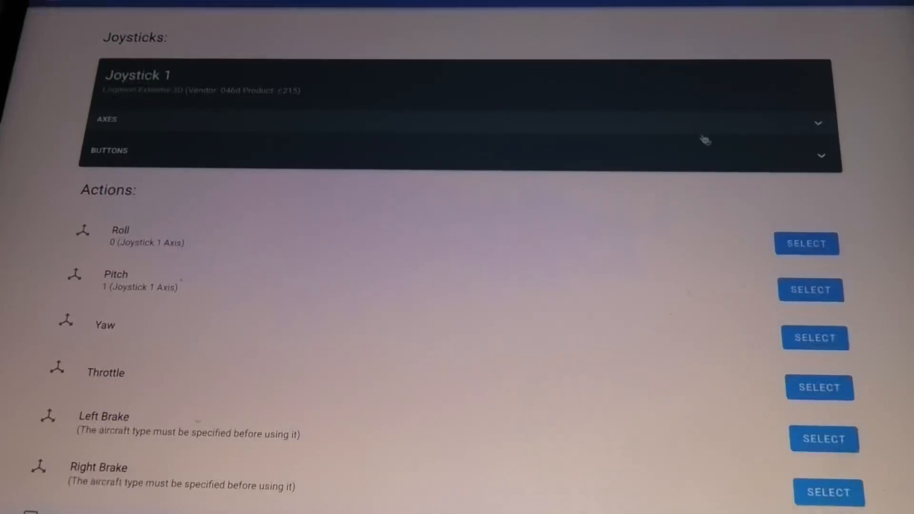
Step: Bind Roll to Joystick 1 axis 0 by capturing the stick movement
click(806, 243)
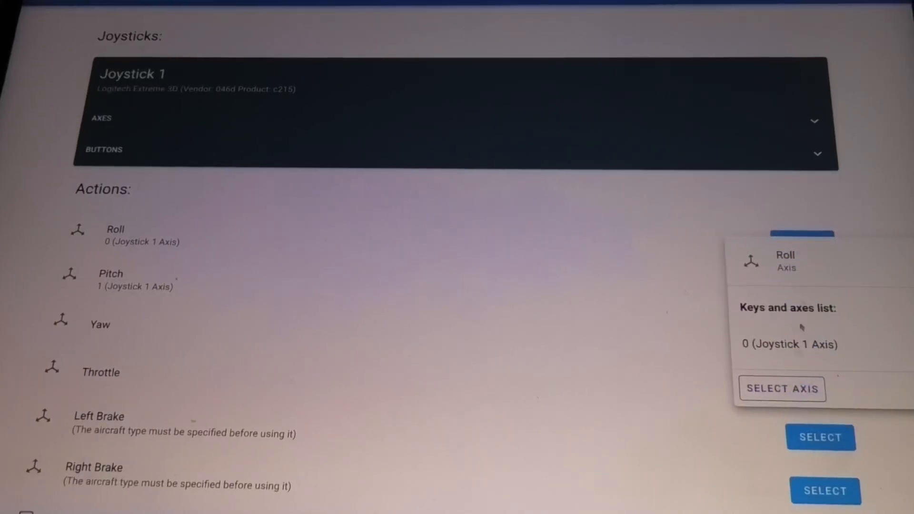
click(781, 389)
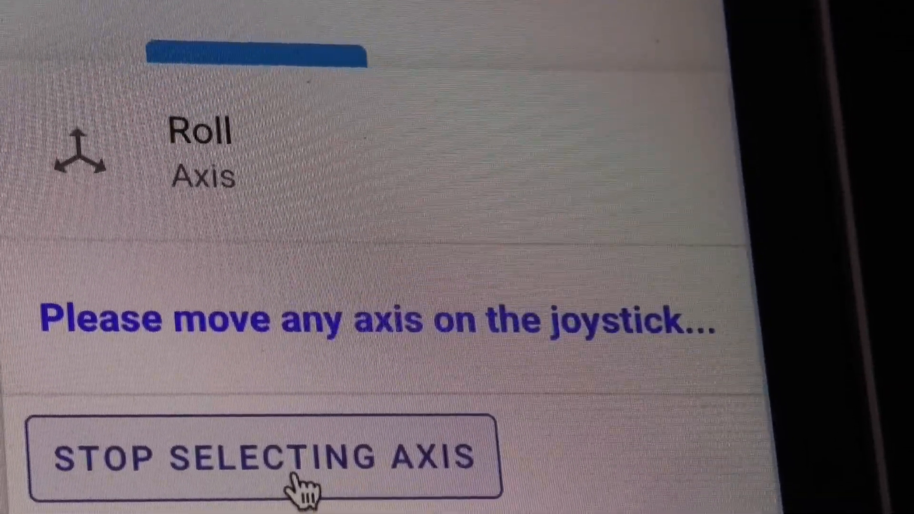
click(264, 456)
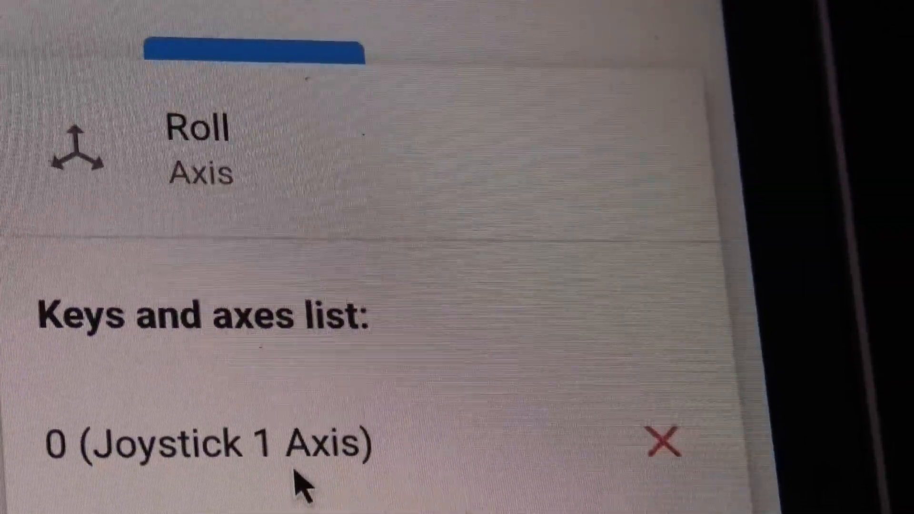
scroll(down, 3)
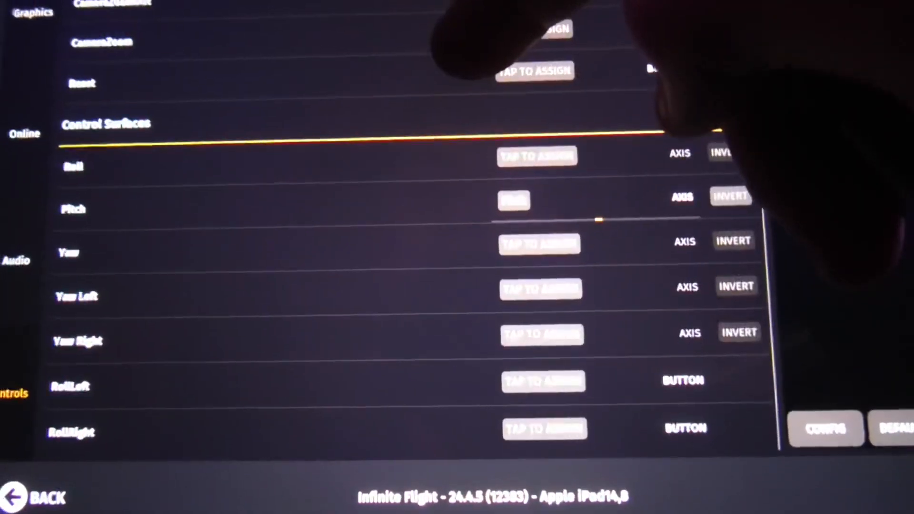
Step: Scroll down to the Control Surfaces section in Infinite Flight's controls settings
scroll(down, 3)
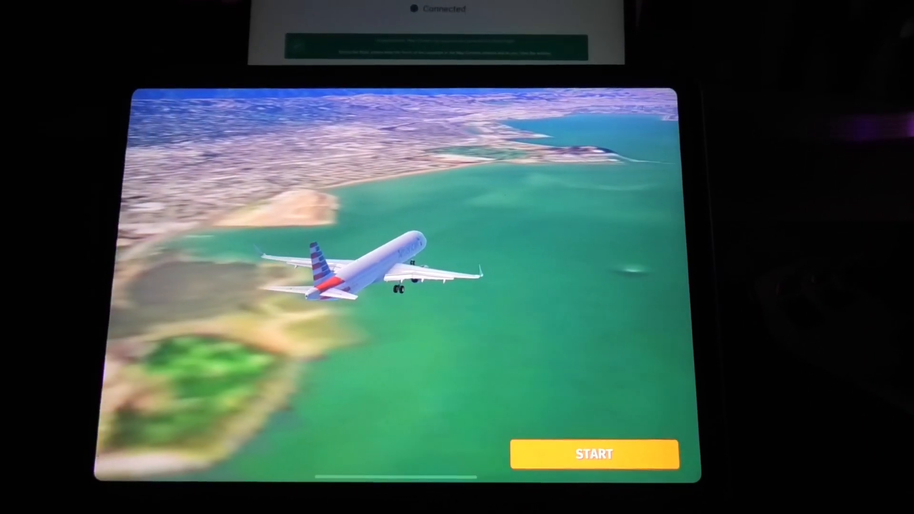
Step: Start the simulator and resume the paused flight near KSQL
click(595, 453)
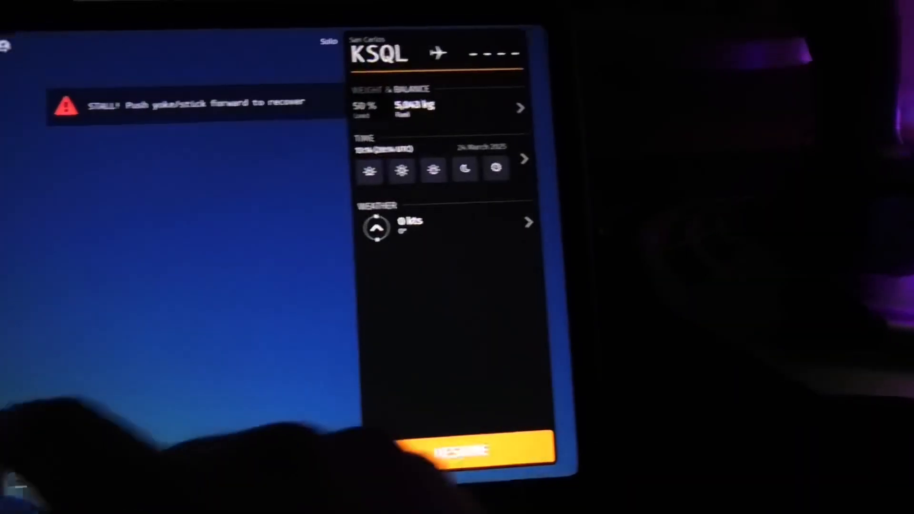
click(452, 449)
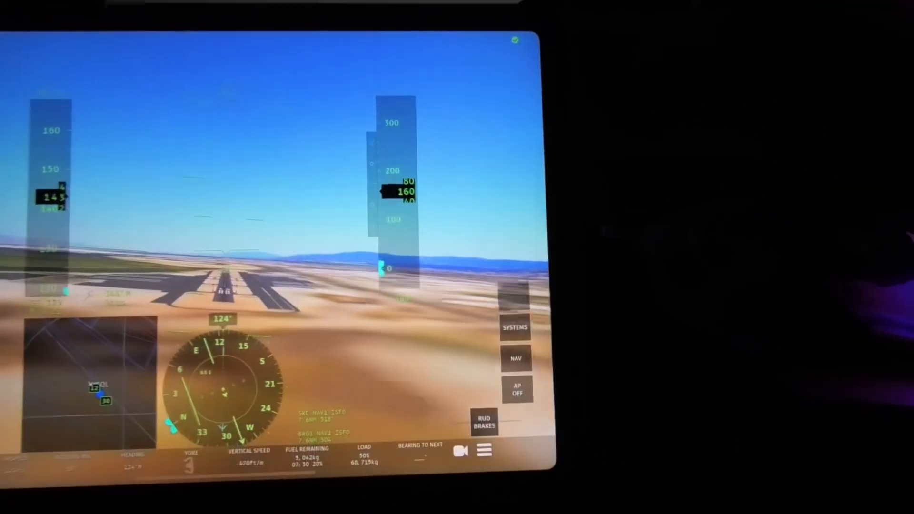